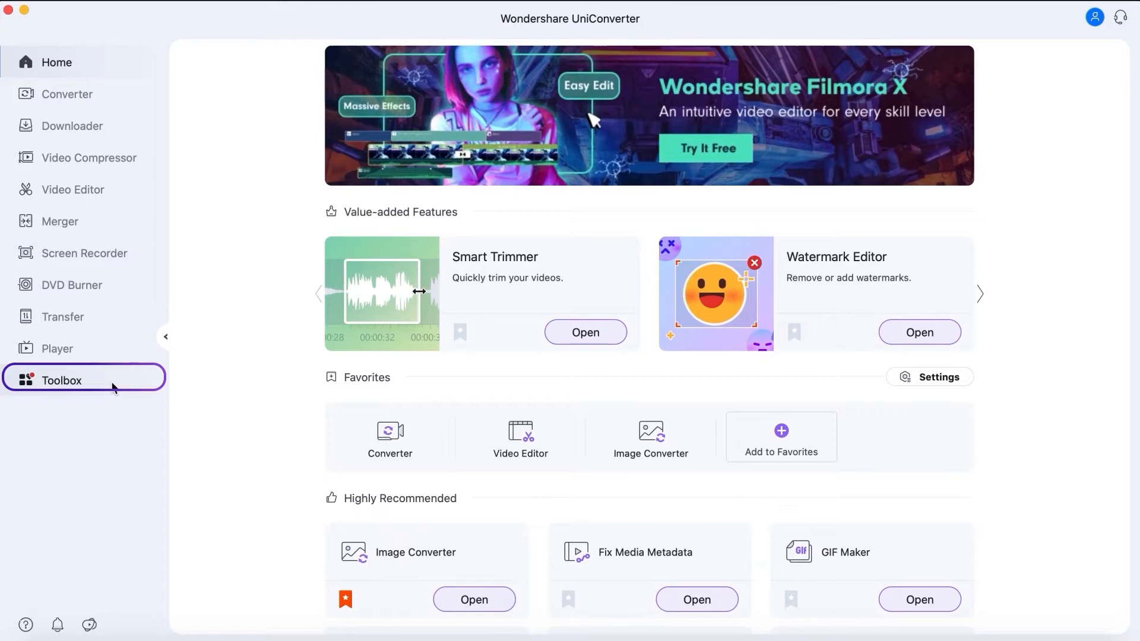
# Step: Open the Subtitle Editor from Toolbox and select Forest.mp4 as the video
pyautogui.click(61, 380)
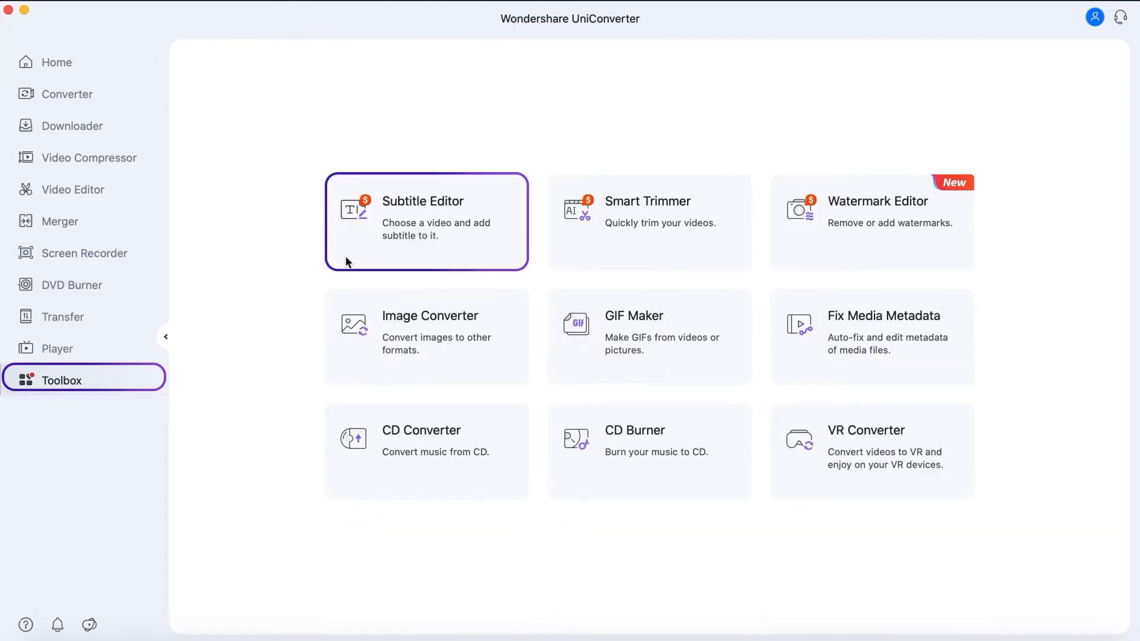
pyautogui.click(425, 222)
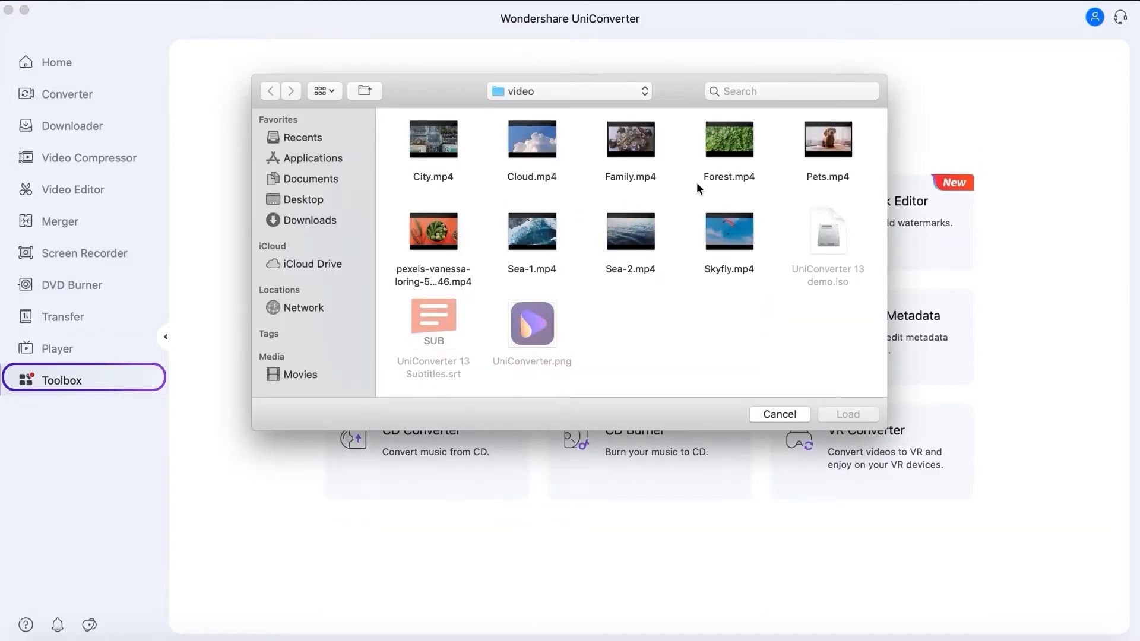
pyautogui.click(729, 139)
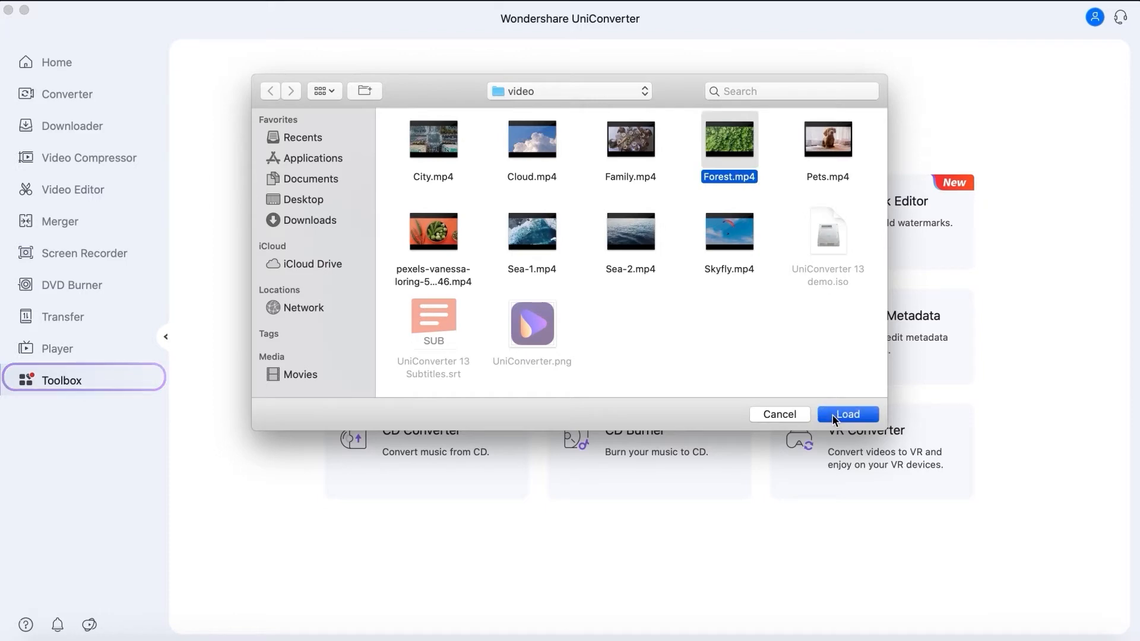
# Step: Load Forest.mp4 and add a new subtitle entry near 4 seconds
pyautogui.click(848, 414)
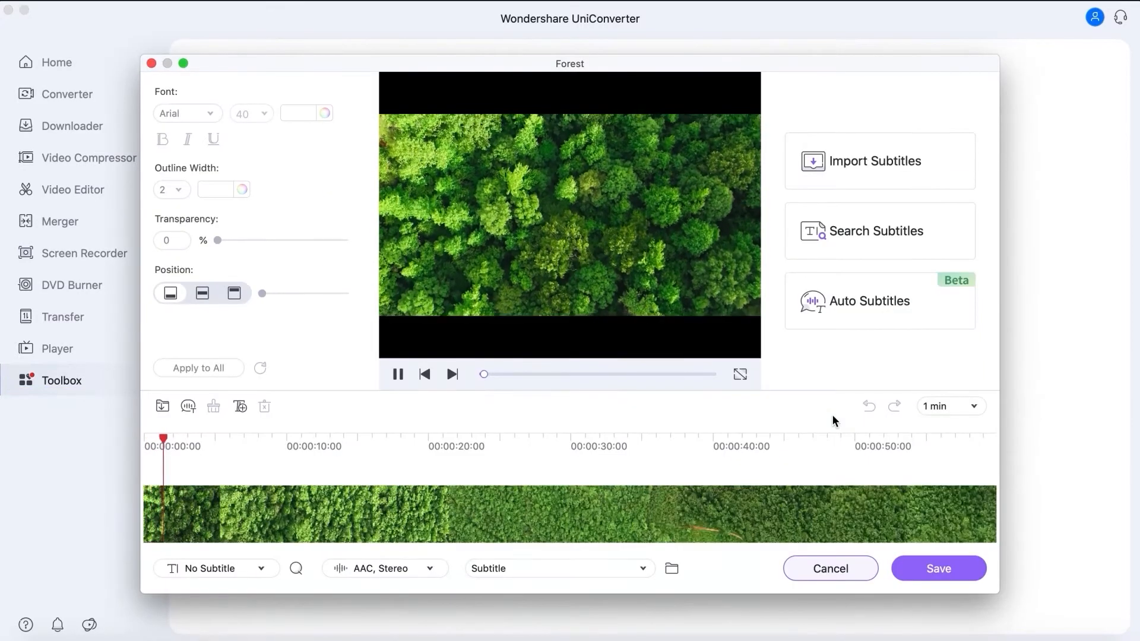
pyautogui.click(240, 406)
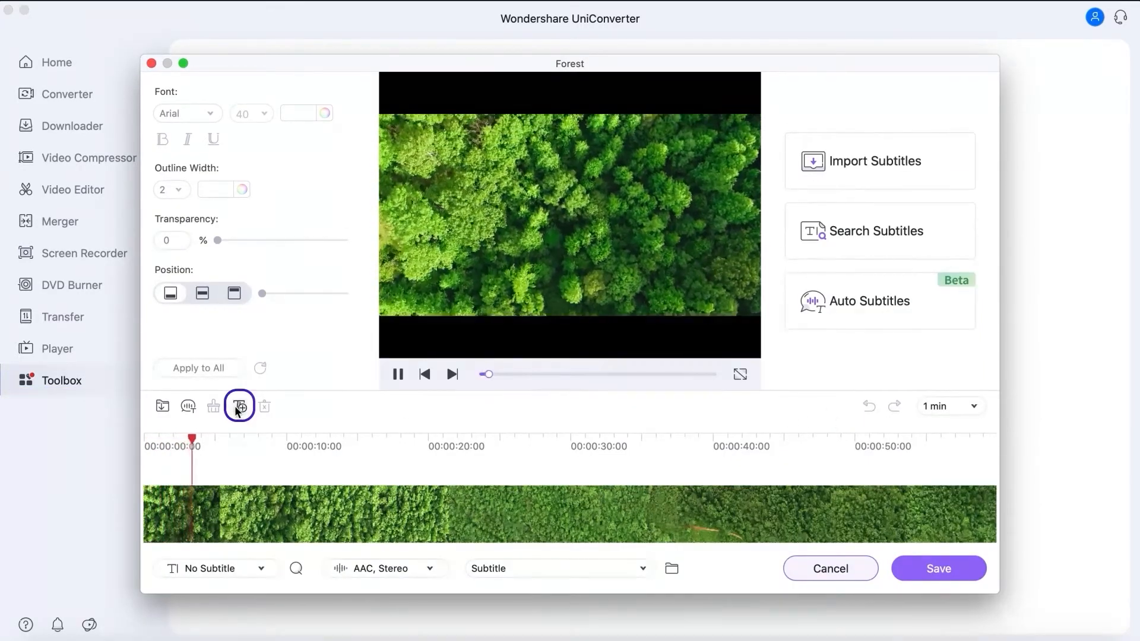
pyautogui.click(238, 407)
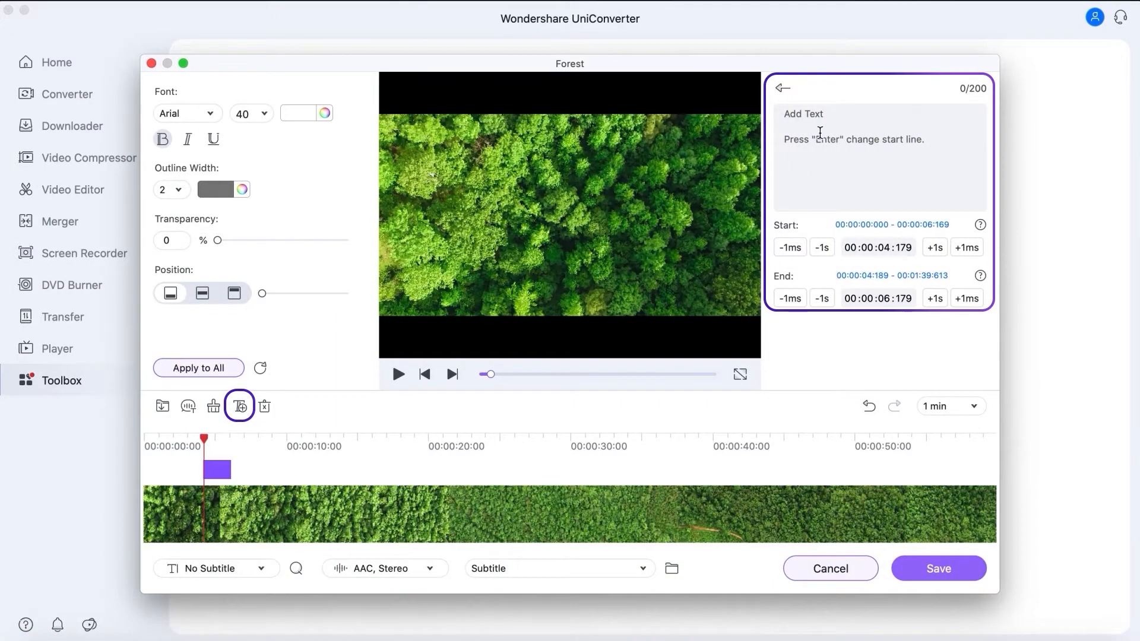
# Step: Enter 'Hello UniConverter 13' as the subtitle text
pyautogui.write('Hello UniConverter 13')
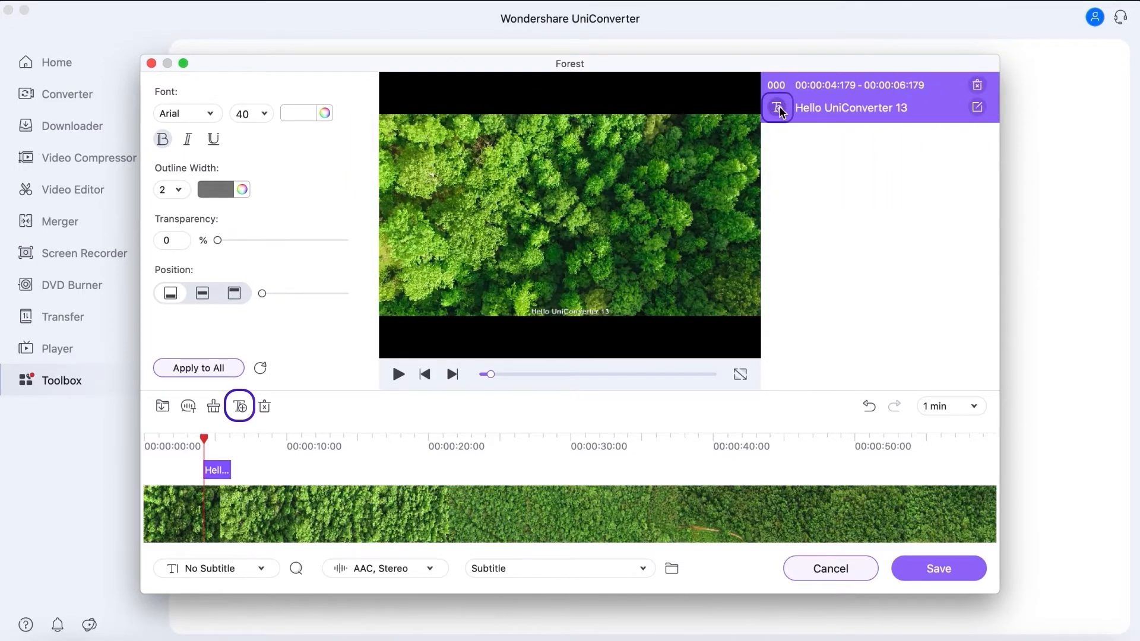
pyautogui.moveTo(778, 109)
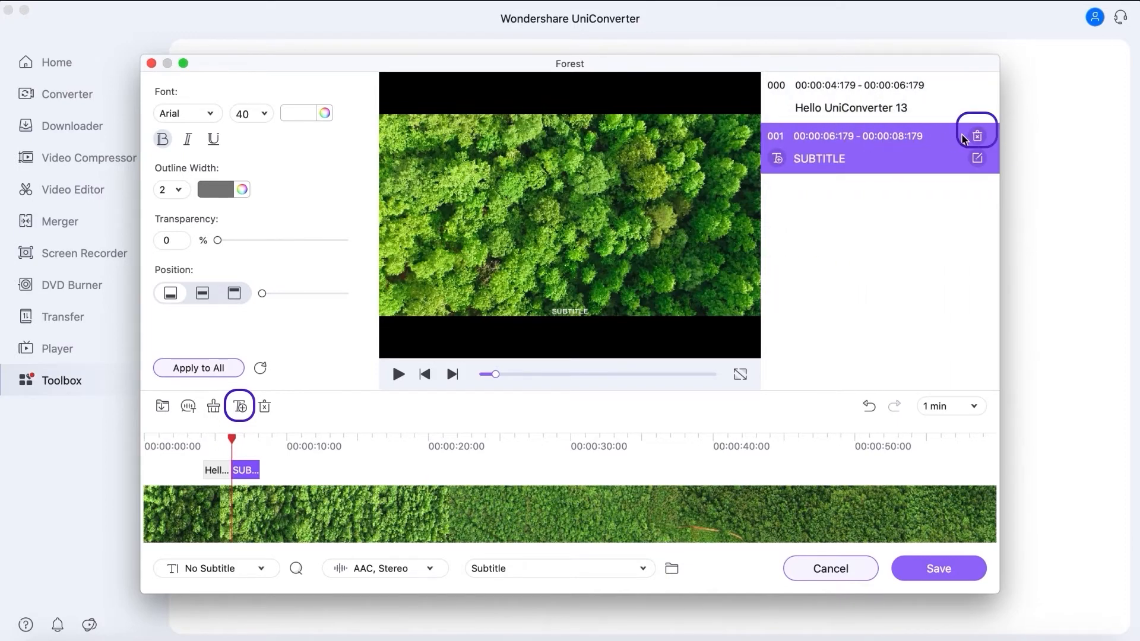
# Step: Delete the 'SUBTITLE' caption entry from the subtitle list
pyautogui.click(978, 135)
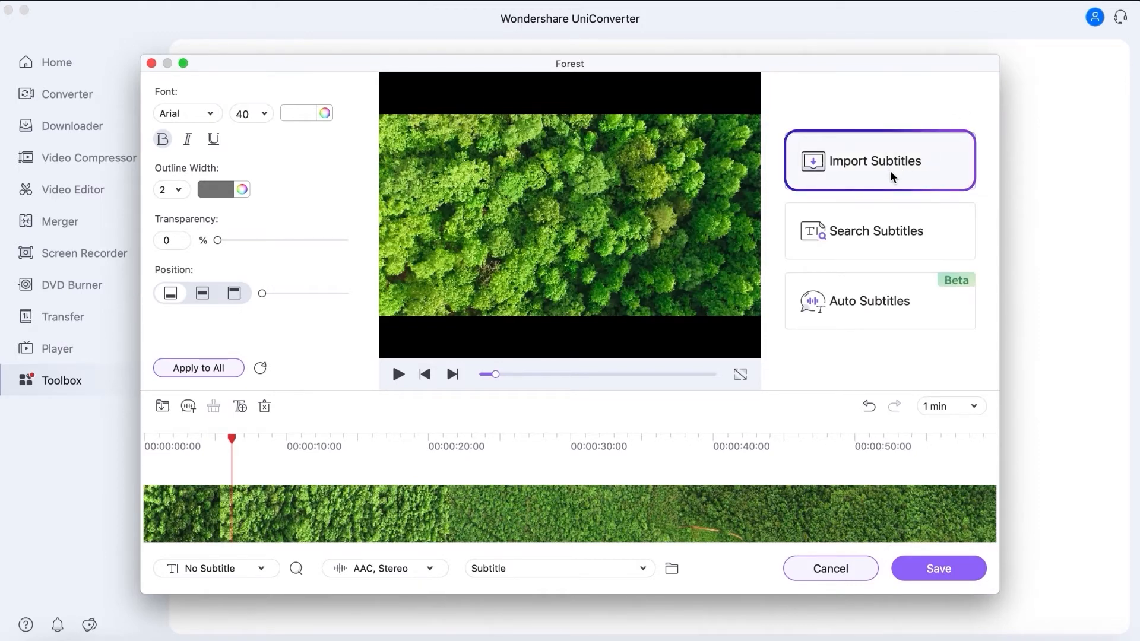
# Step: Import 'UniConverter 13 Subtitles.srt' into Forest, then subscribe to UniConverter's channel
pyautogui.click(880, 161)
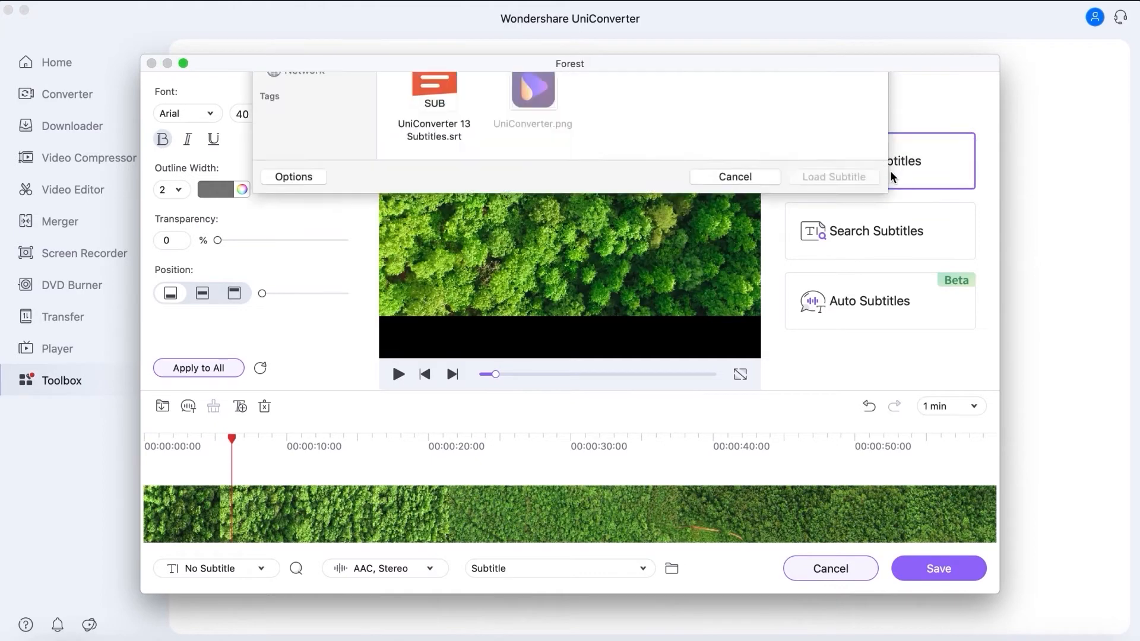
pyautogui.click(434, 320)
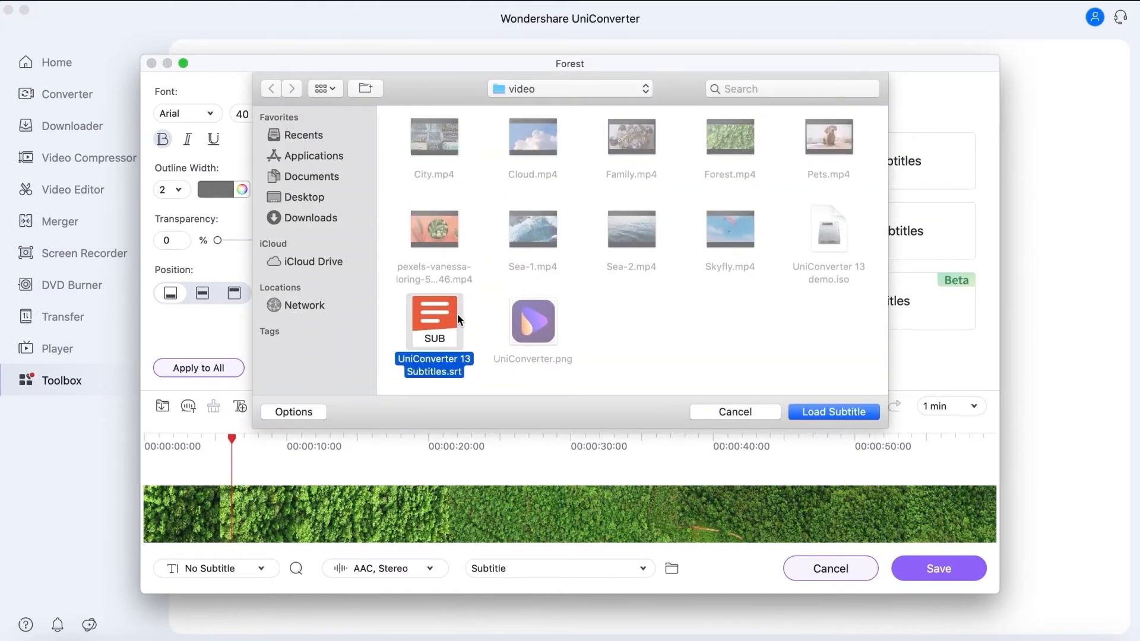
pyautogui.click(834, 411)
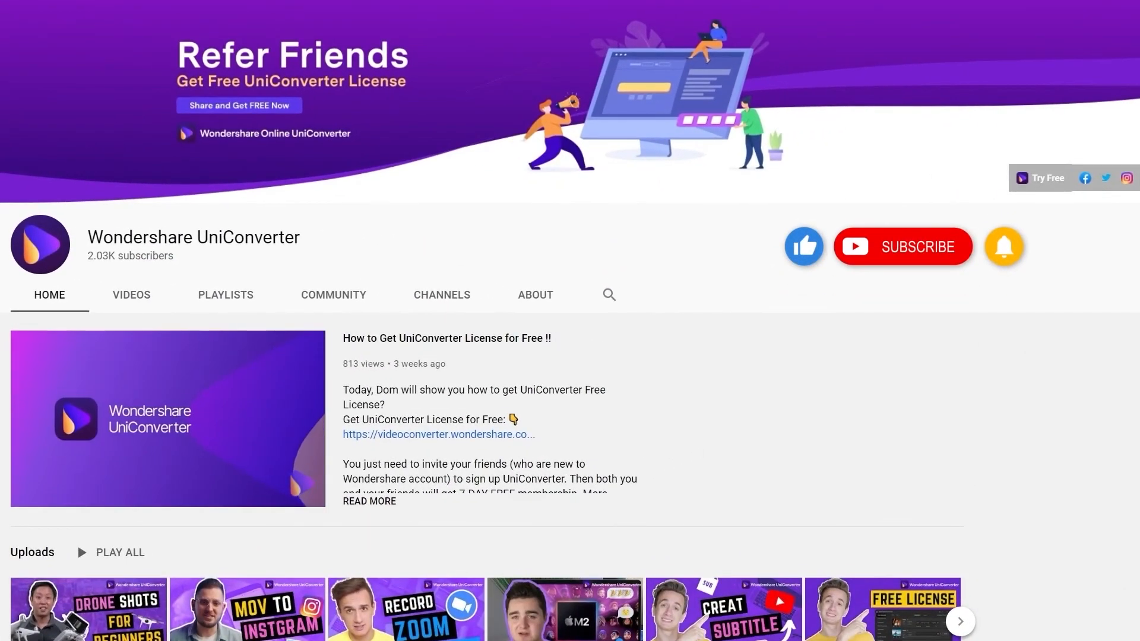
pyautogui.click(903, 246)
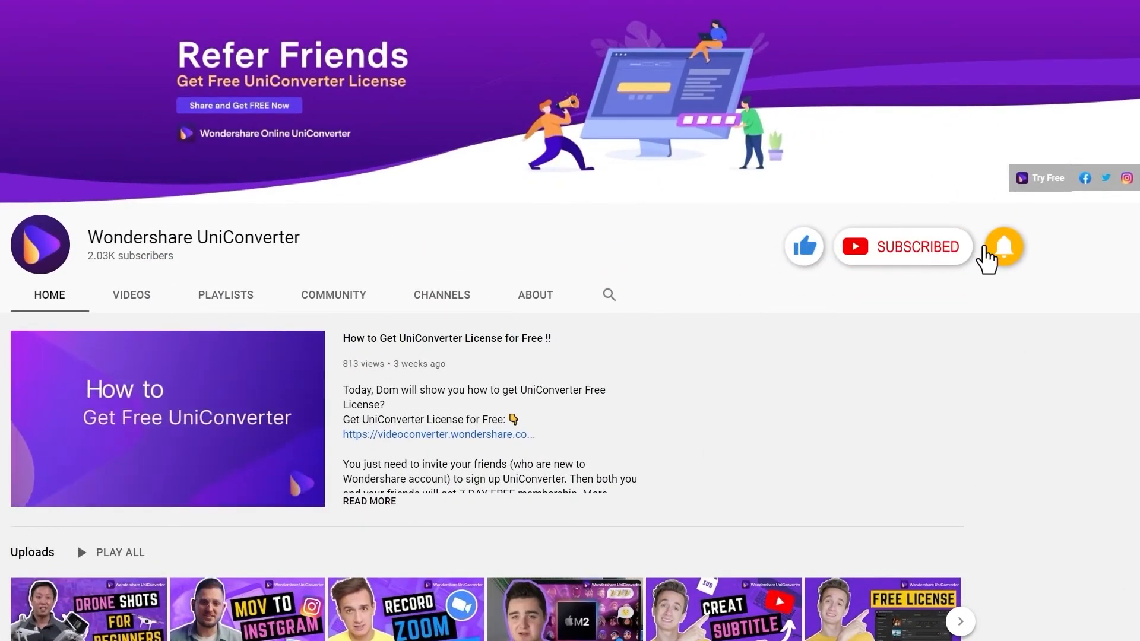